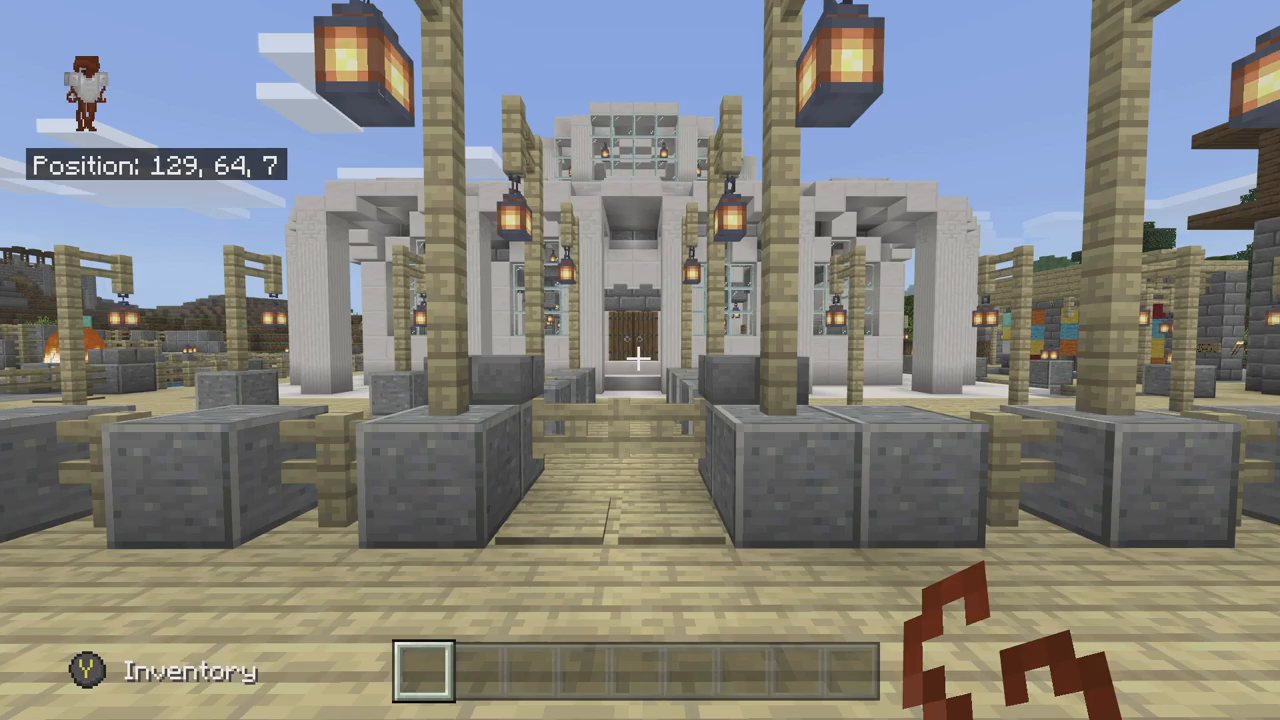
pyautogui.moveTo(640, 360)
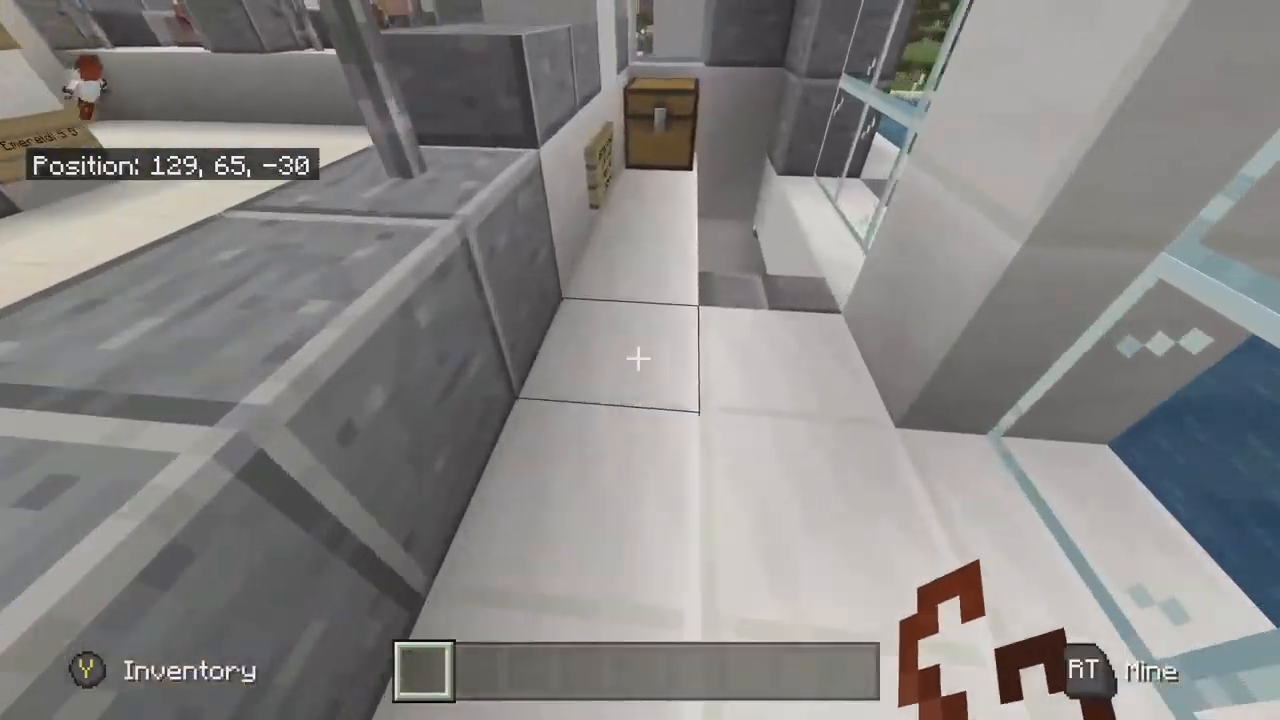
pyautogui.moveTo(640, 360)
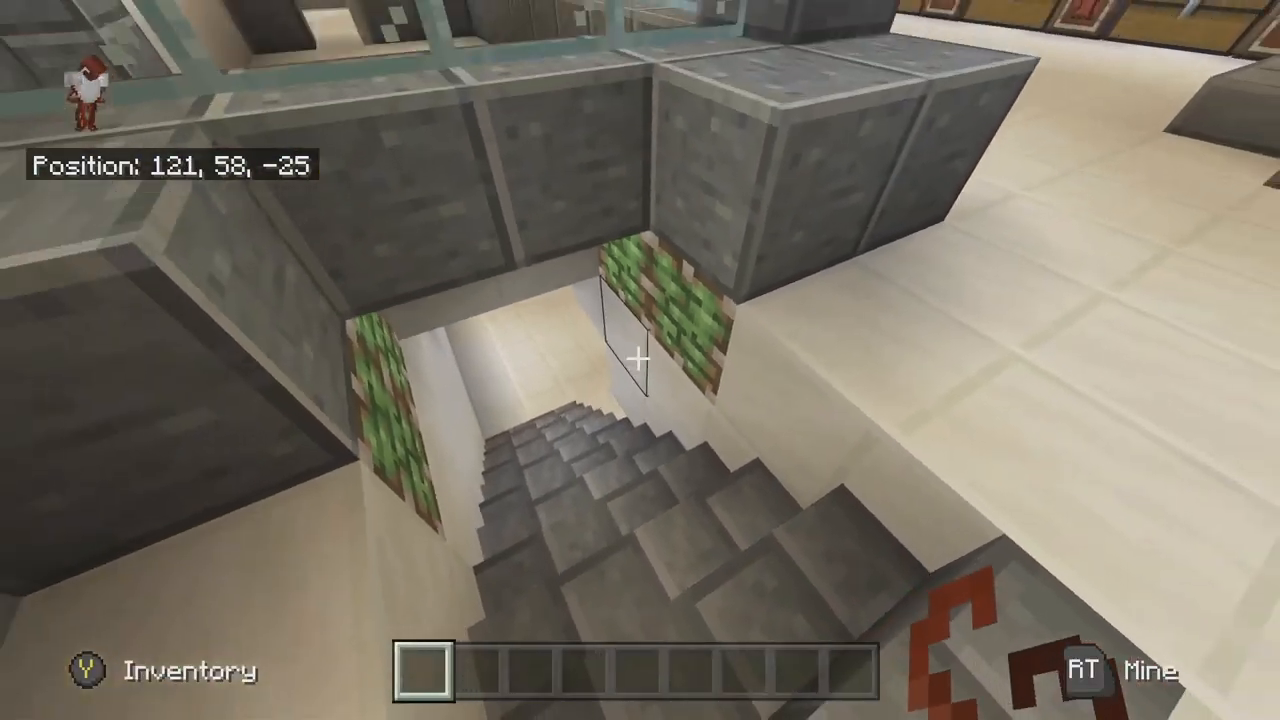
pyautogui.moveTo(640, 360)
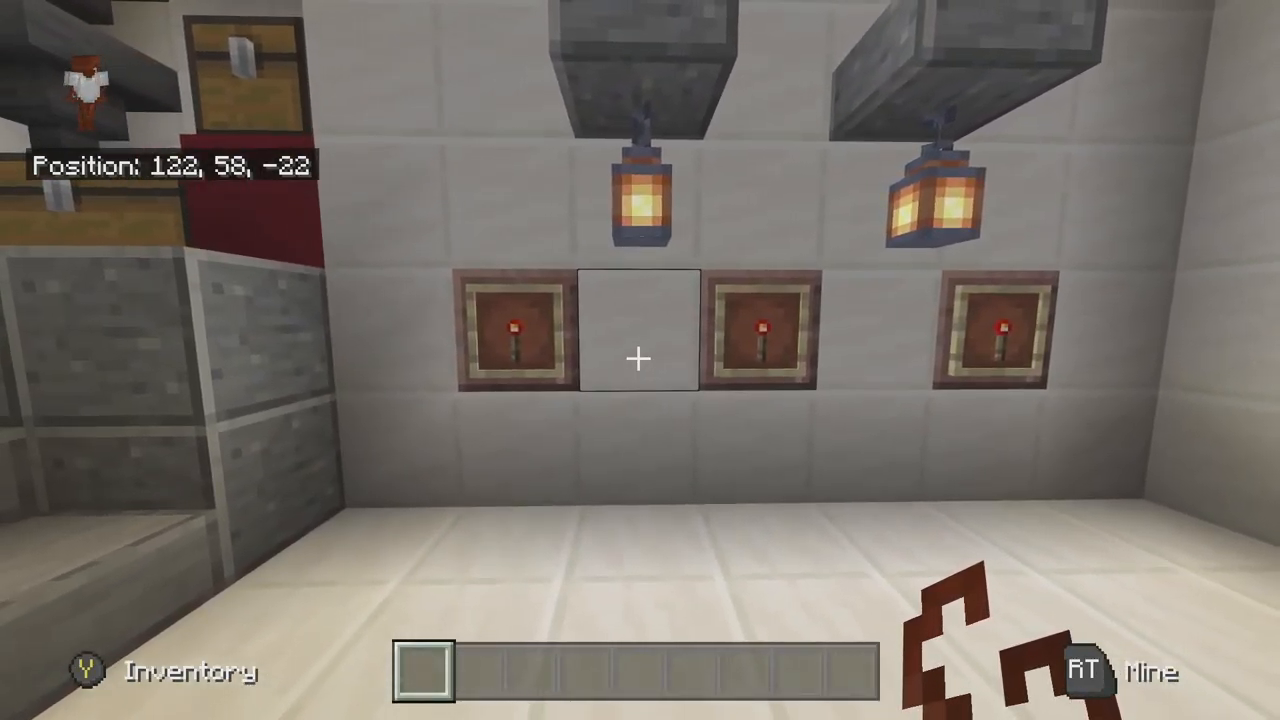
pyautogui.moveTo(640, 360)
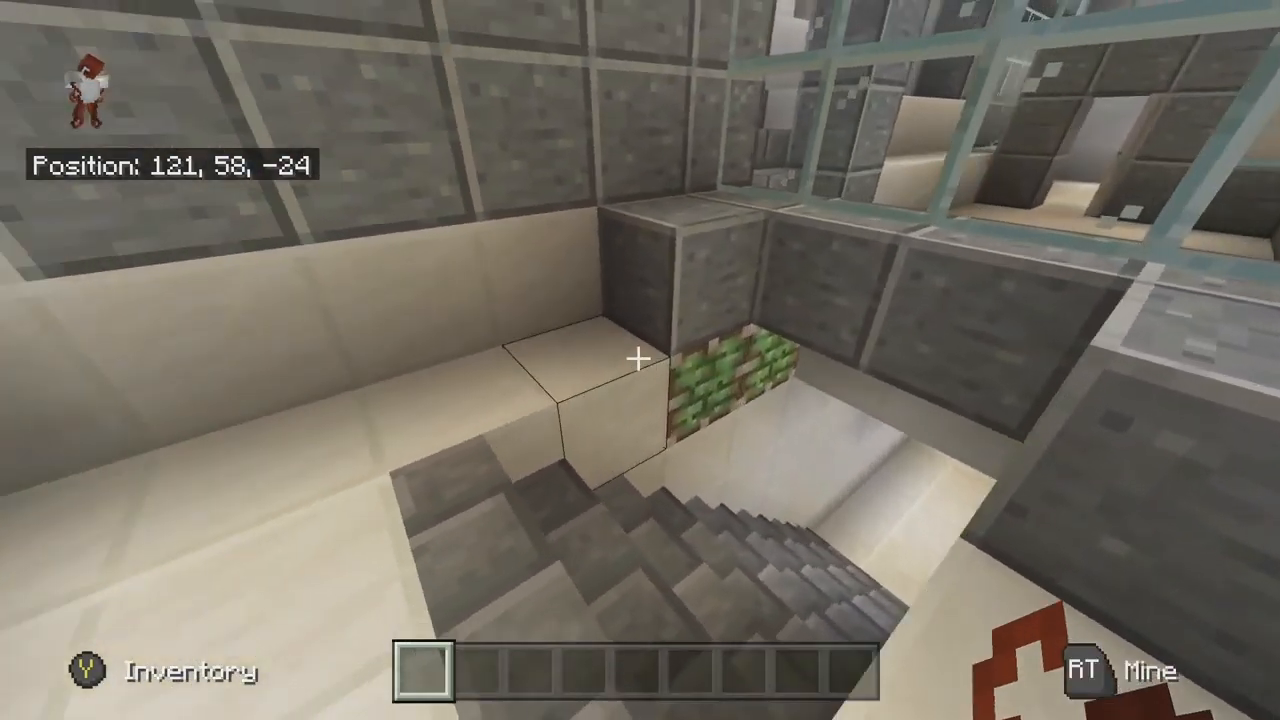
pyautogui.moveTo(640, 360)
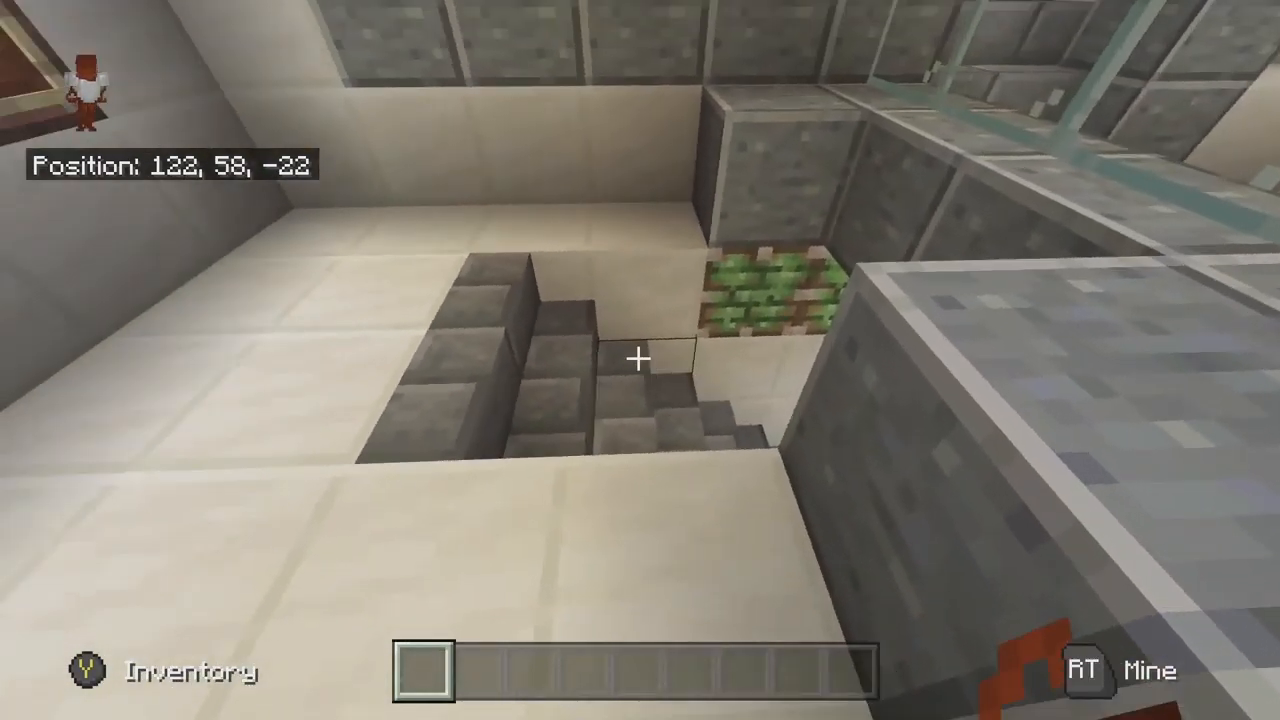